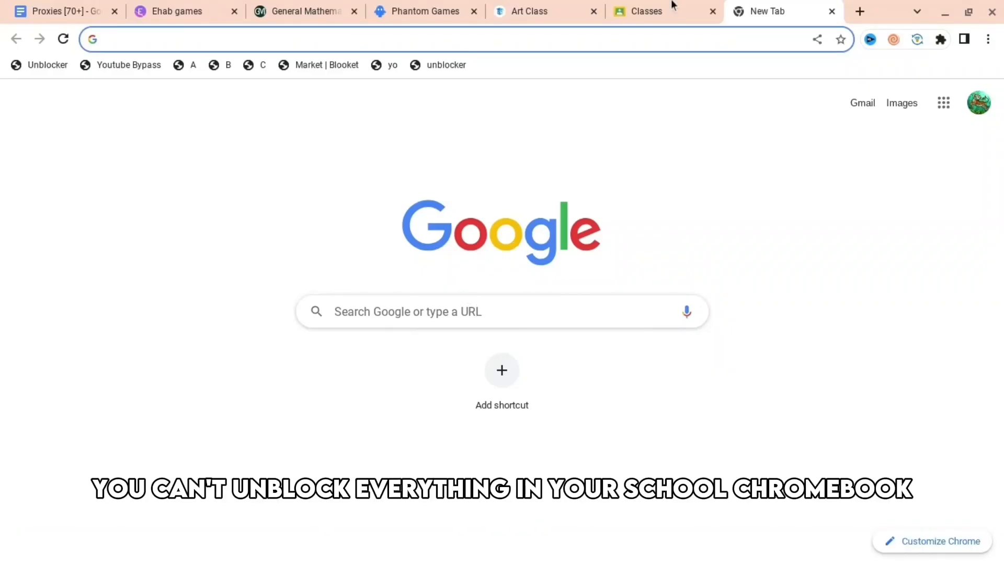
Step: Switch from the blank new tab to the Interstellar proxy site's tab
{"action": "left_click", "coordinate": [647, 10]}
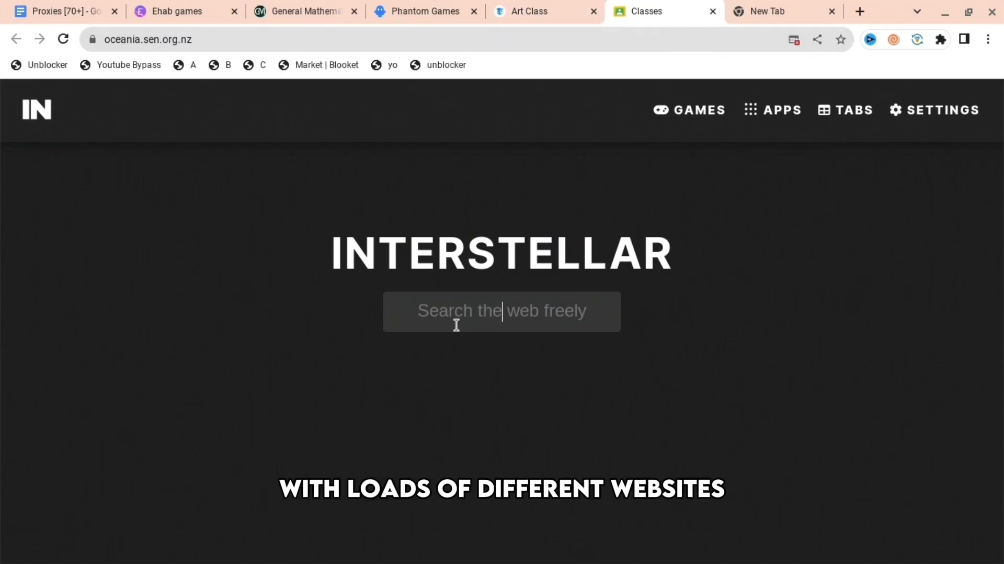
Step: Enter youtube.com in Interstellar's web search, then move on to the Art Class tab
{"action": "type", "text": "youtube"}
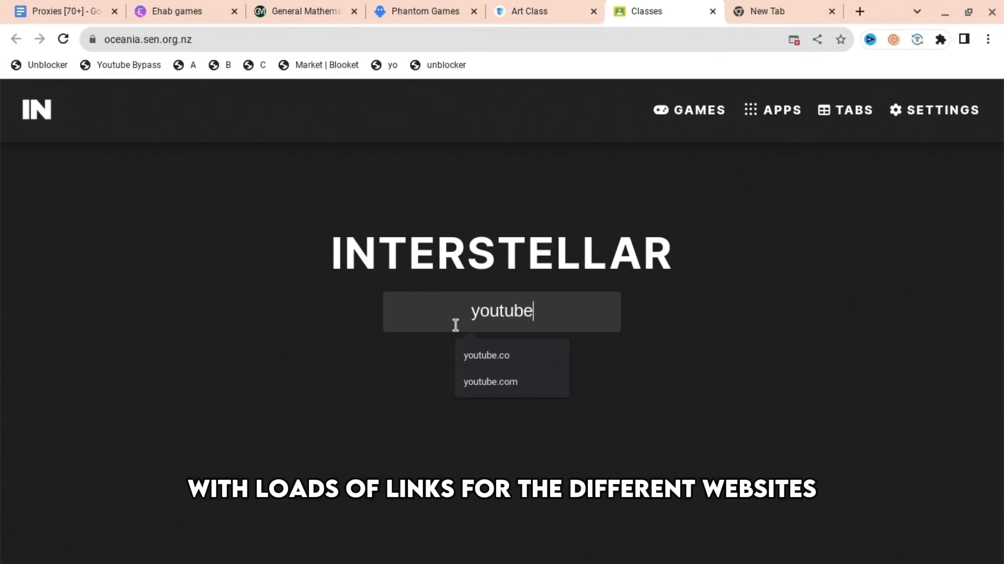
{"action": "left_click", "coordinate": [490, 380]}
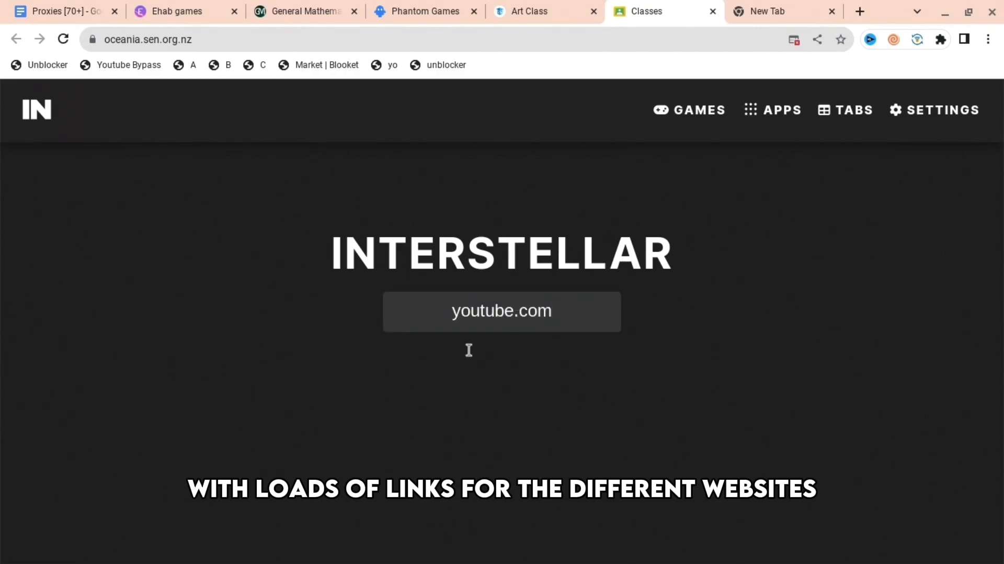
{"action": "left_click", "coordinate": [541, 10]}
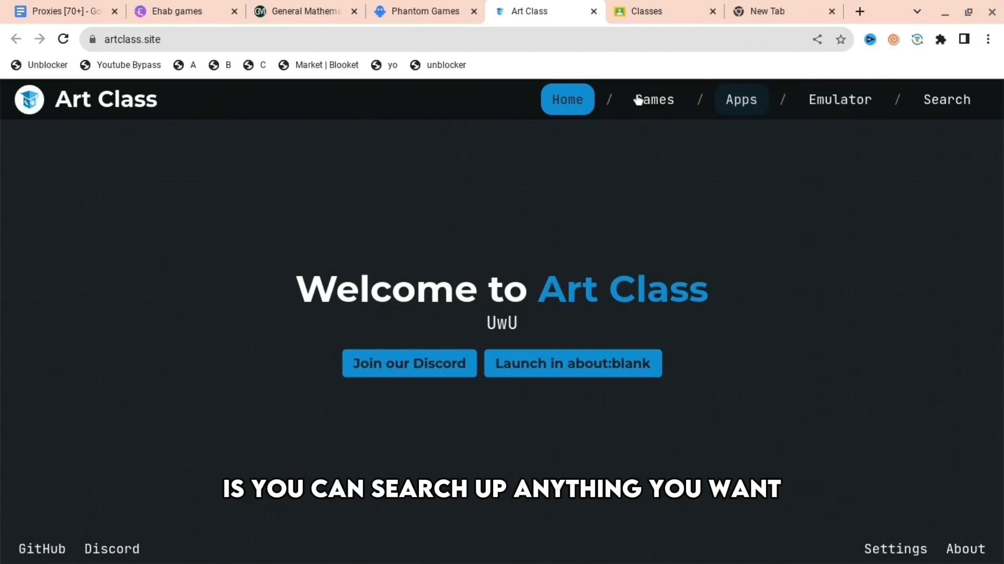
Step: Go to the Apps page from Art Class's top navigation bar
{"action": "left_click", "coordinate": [740, 100]}
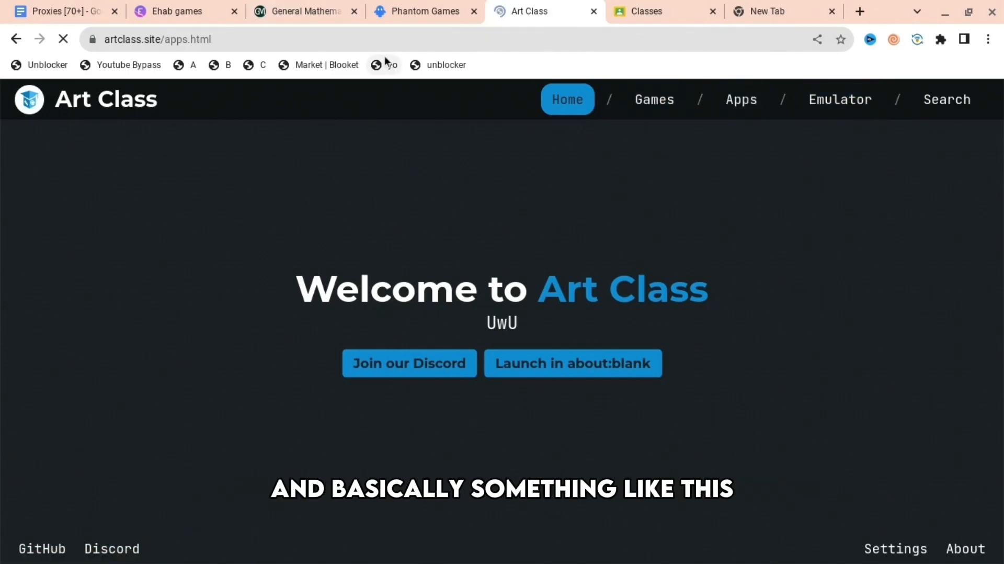
{"action": "left_click", "coordinate": [741, 99]}
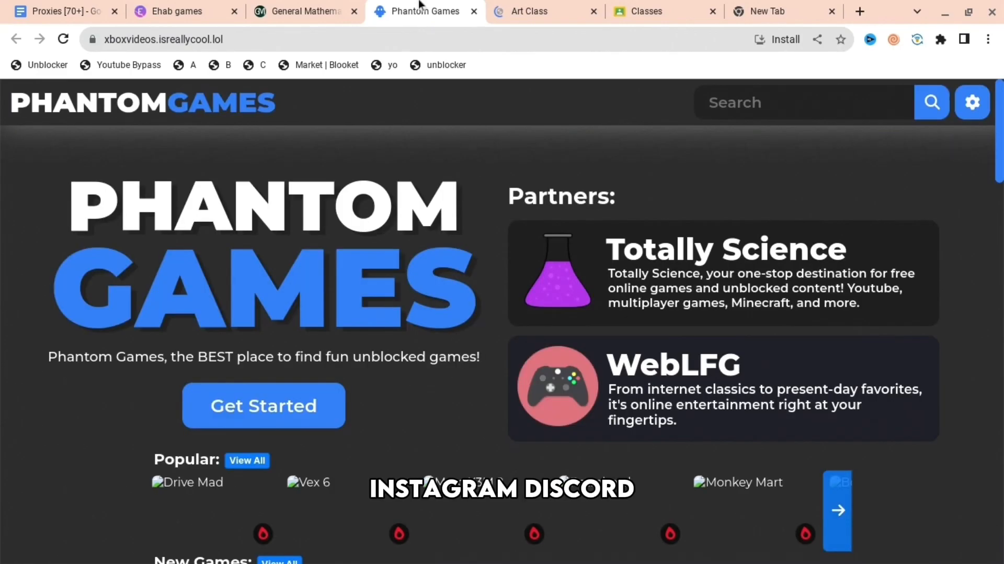
Step: Search Phantom Games for 'disc' then 'inst' to surface Discord and Instagram, then move to General Mathematics
{"action": "scroll", "scroll_direction": "down", "scroll_amount": 3}
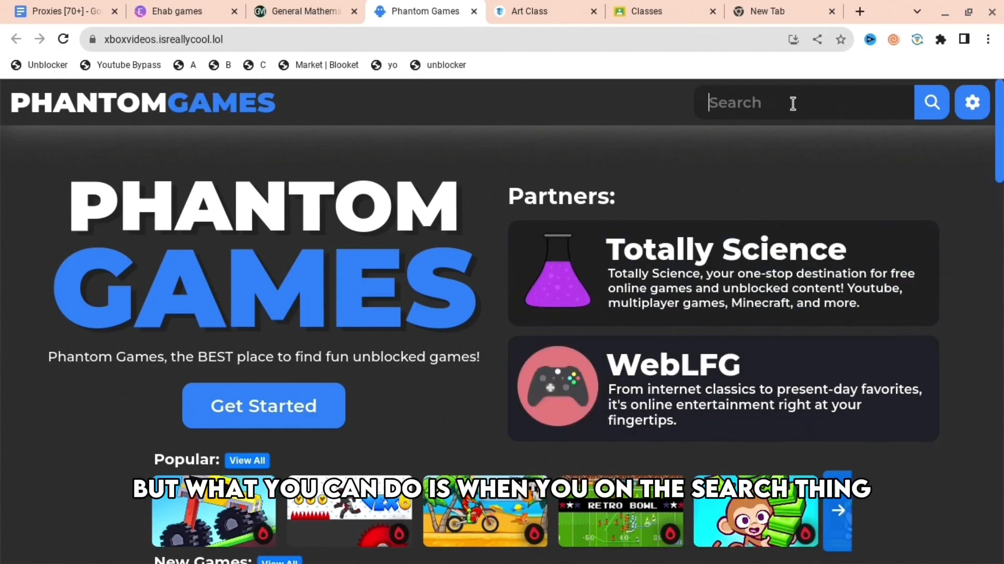
{"action": "type", "text": "disc"}
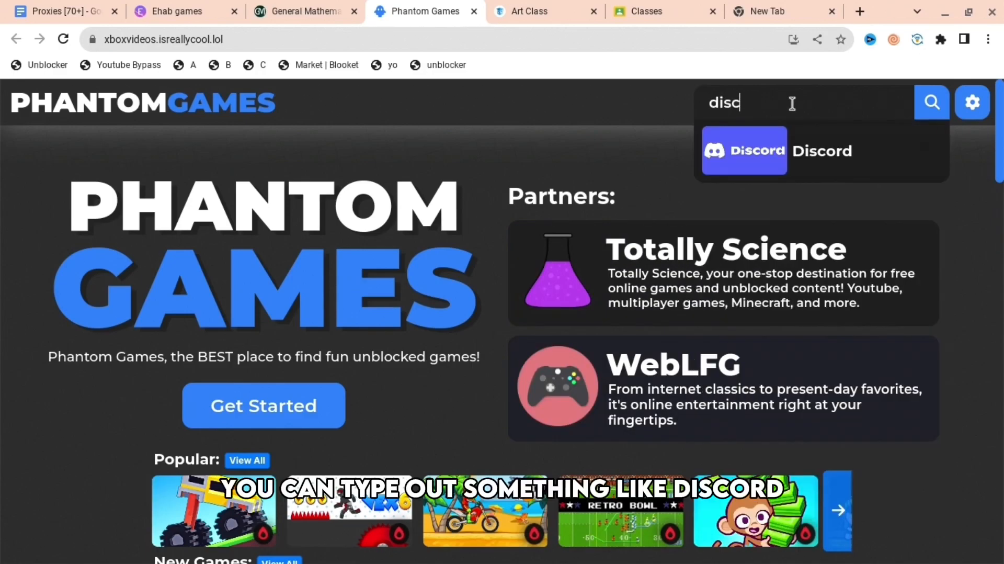
{"action": "type", "text": "inst"}
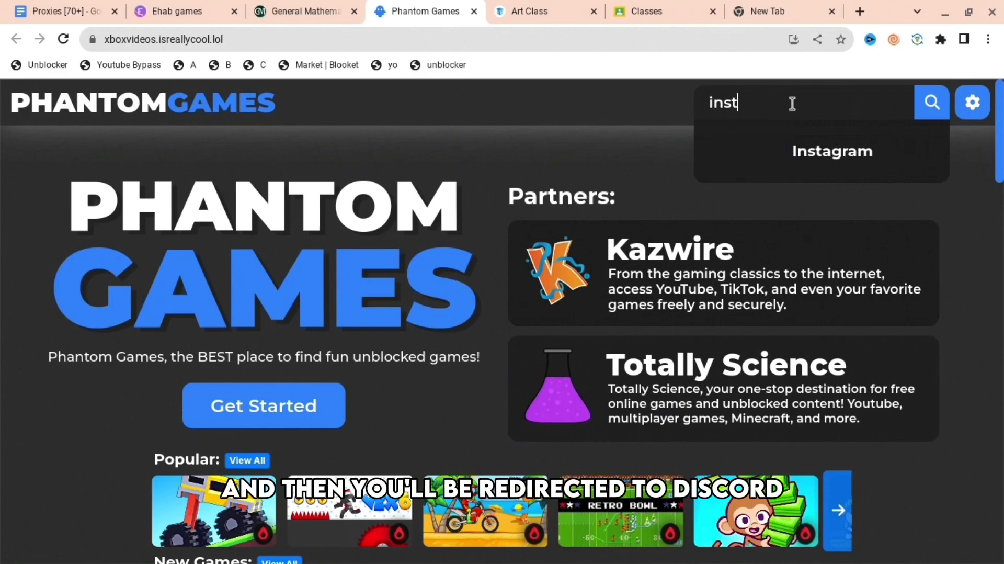
{"action": "left_click", "coordinate": [301, 11]}
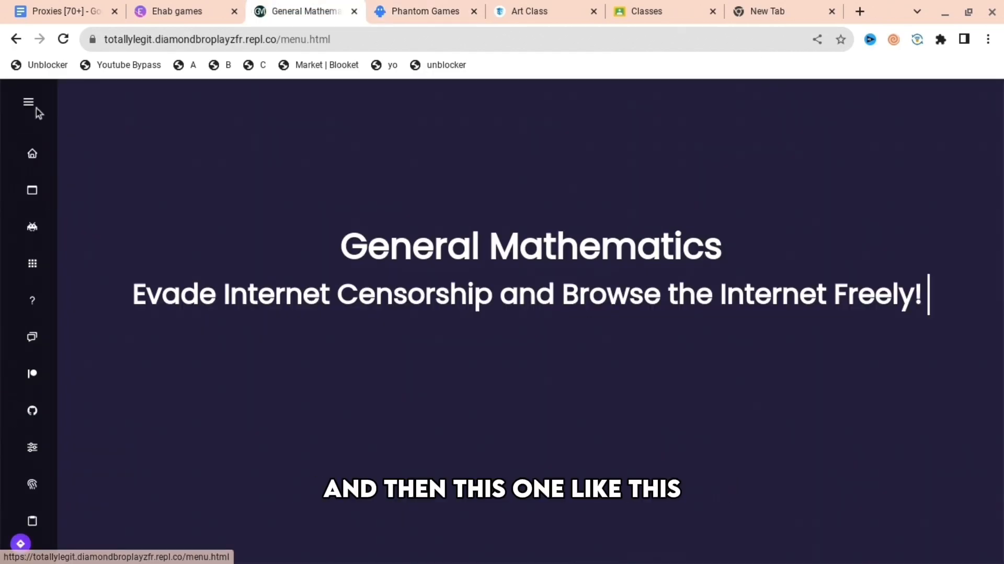
Step: Expand General Mathematics' hamburger menu and choose its Search entry
{"action": "left_click", "coordinate": [29, 101]}
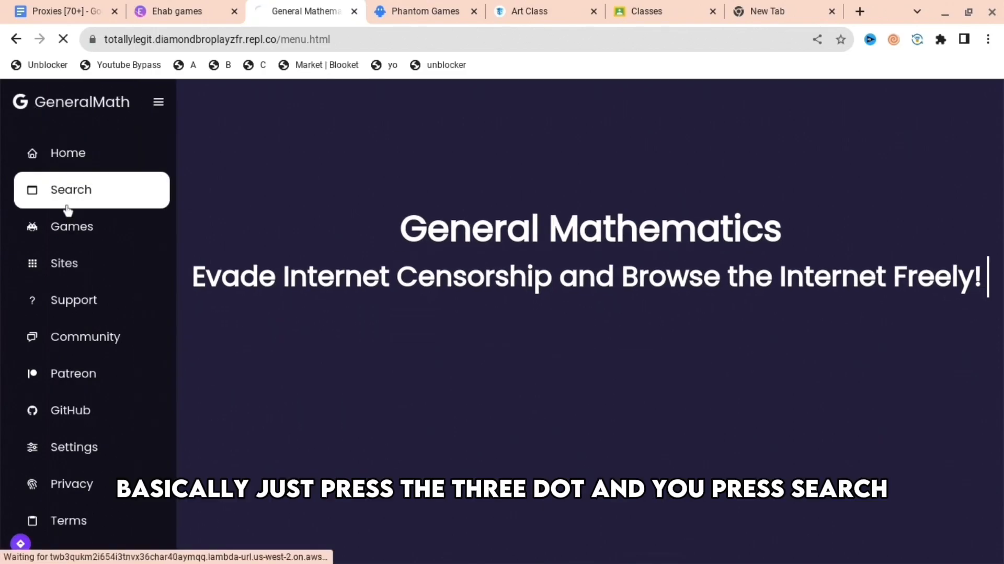
{"action": "left_click", "coordinate": [177, 11]}
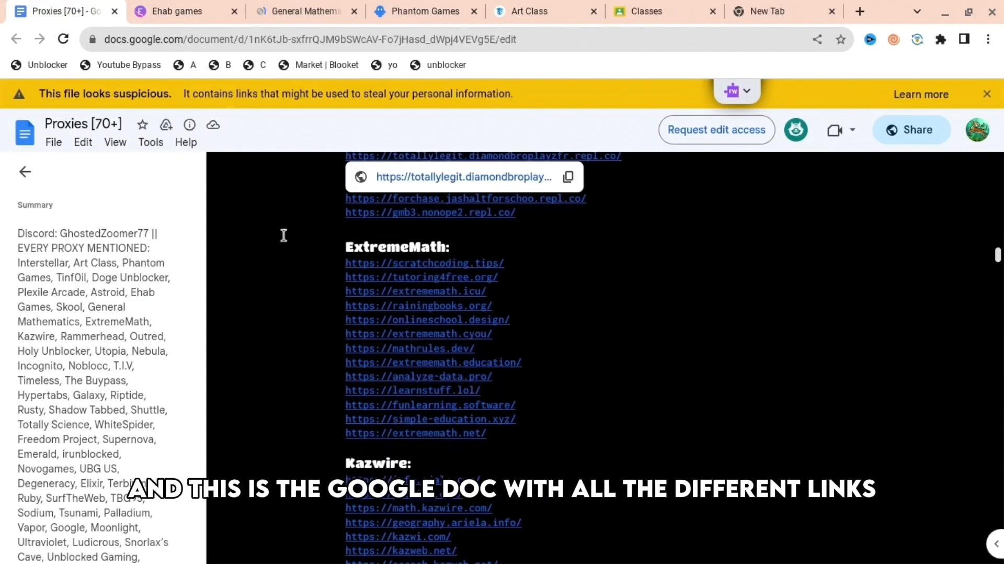
Step: Scroll the Proxies [70+] Google Doc down to the final 'EVERY PROXY MENTIONED' list
{"action": "scroll", "scroll_direction": "down", "scroll_amount": 3}
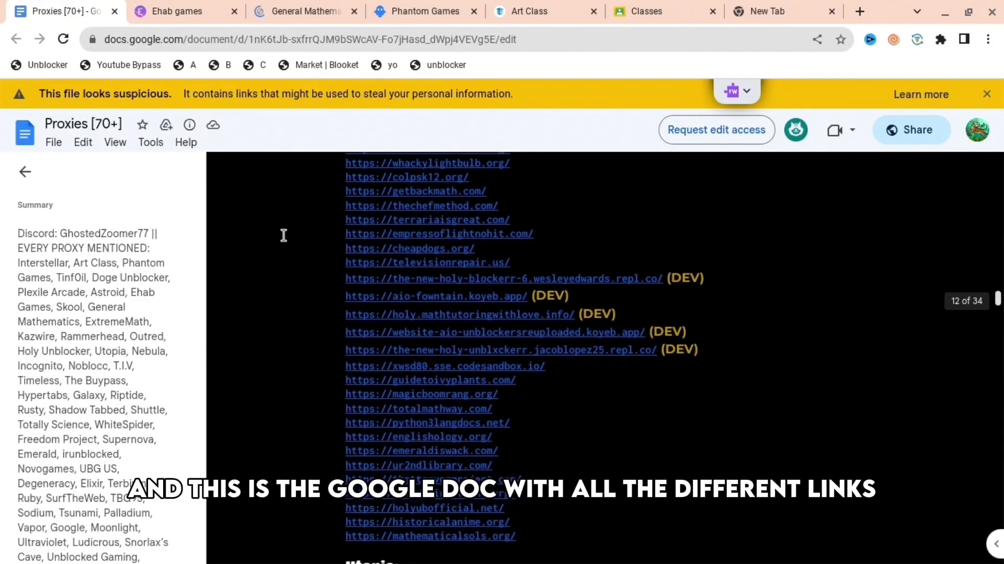
{"action": "scroll", "scroll_direction": "down", "scroll_amount": 3}
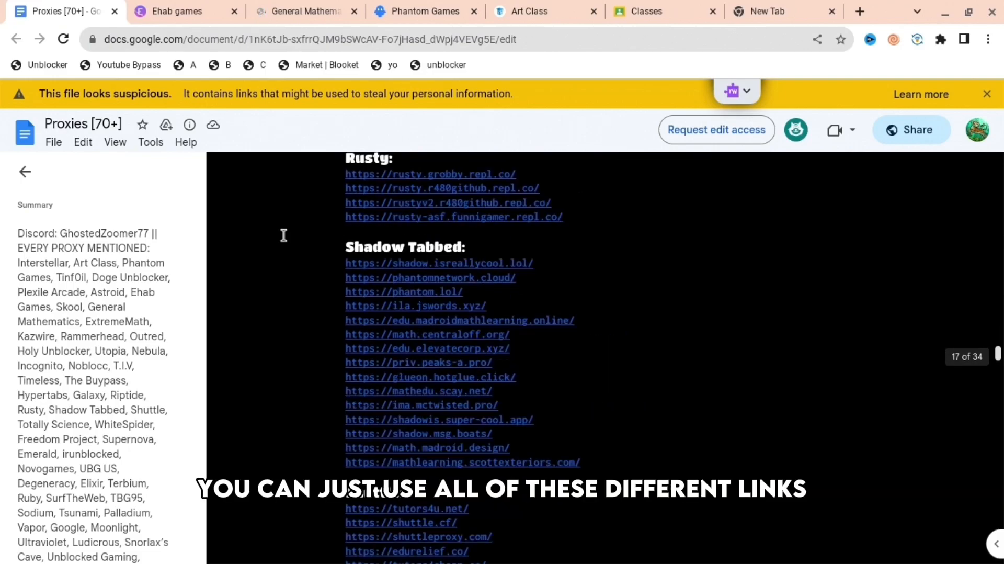
{"action": "scroll", "scroll_direction": "down", "scroll_amount": 3}
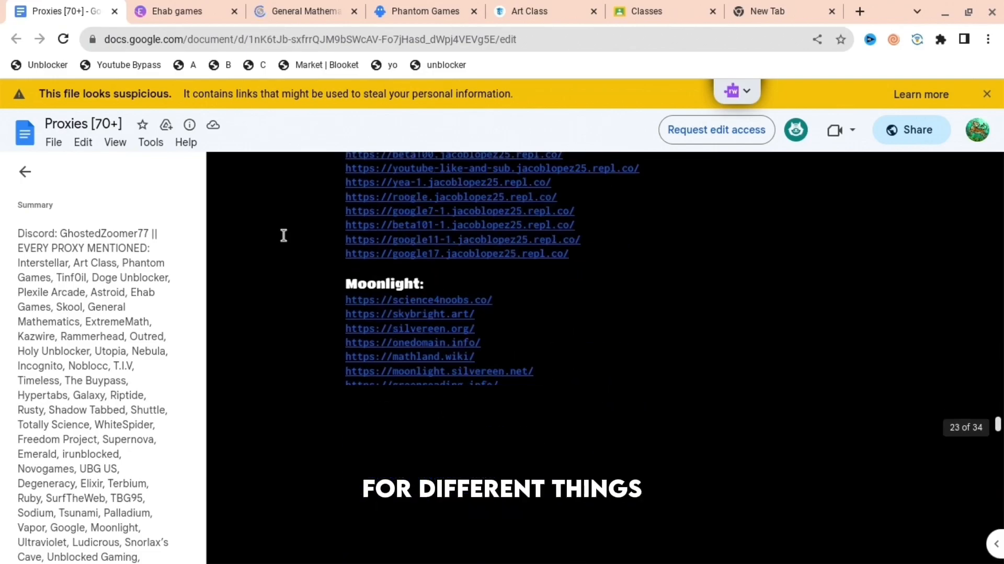
{"action": "scroll", "scroll_direction": "down", "scroll_amount": 3}
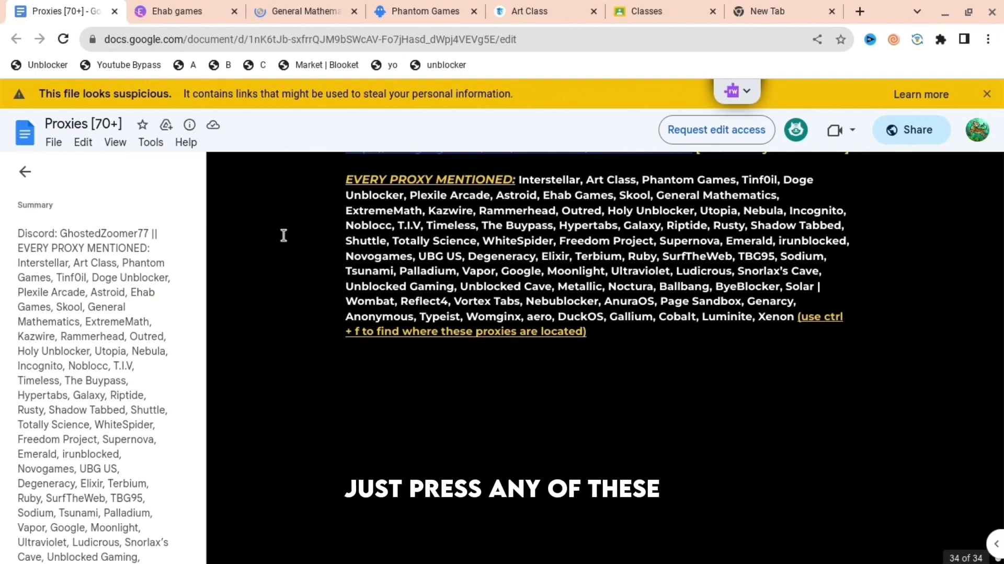